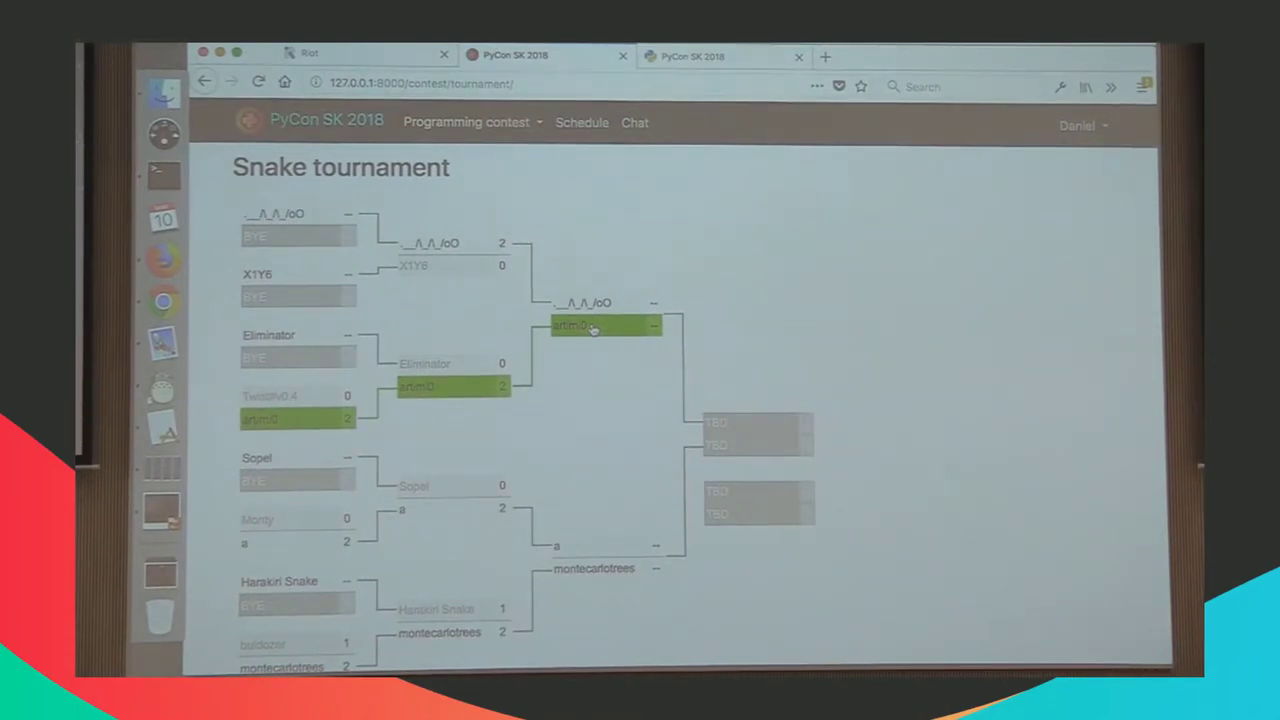
# Step: Start a new tournament game for match 301 between ._/\_/\_/oO and artimi0
pyautogui.click(590, 324)
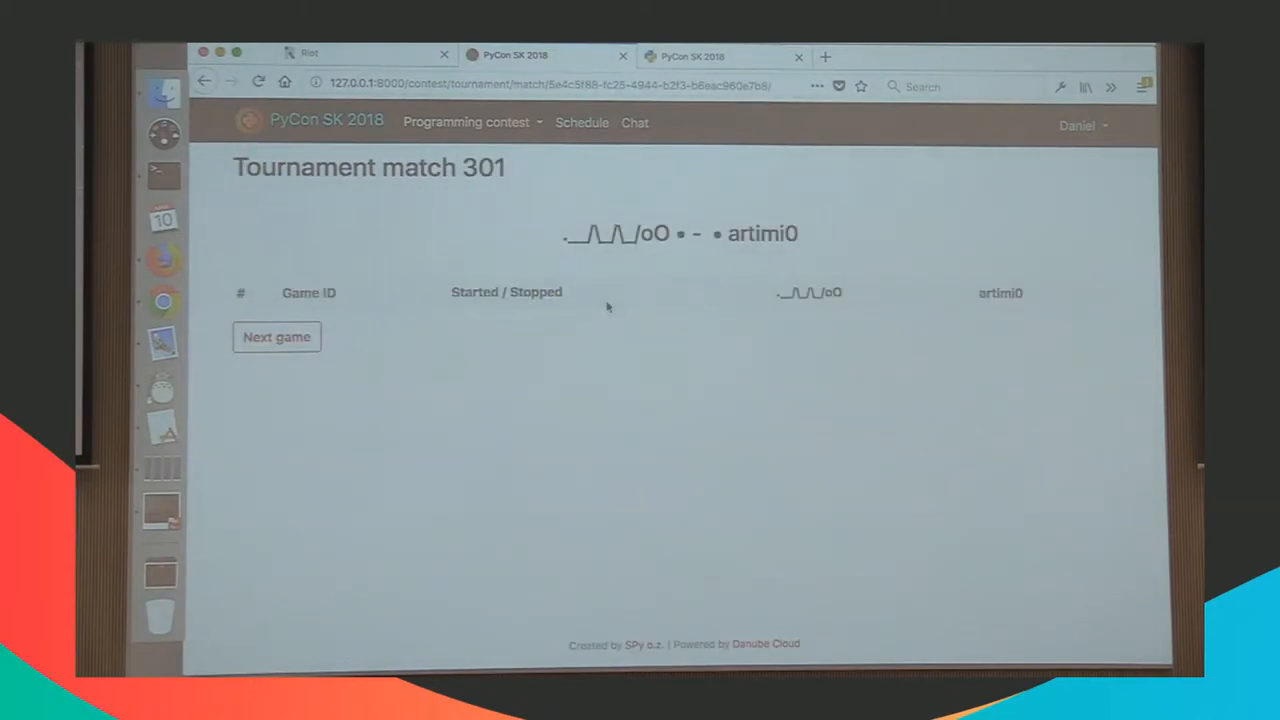
pyautogui.moveTo(404, 388)
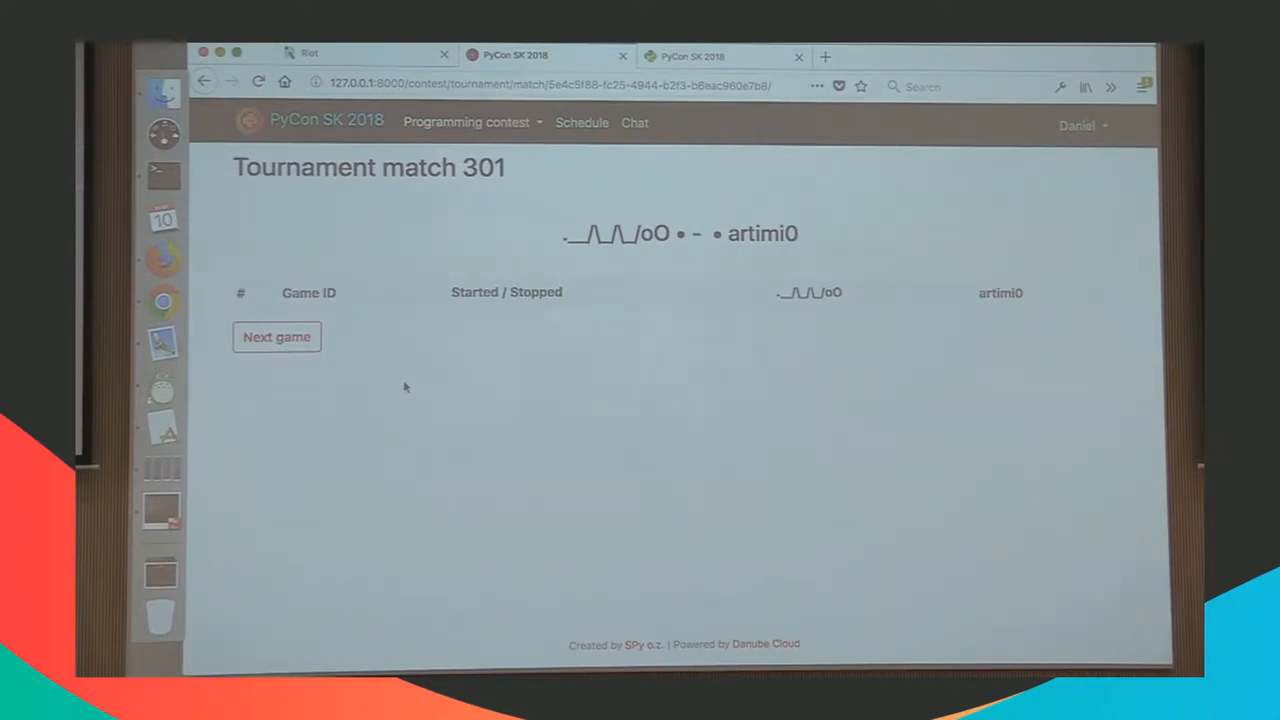
pyautogui.click(276, 336)
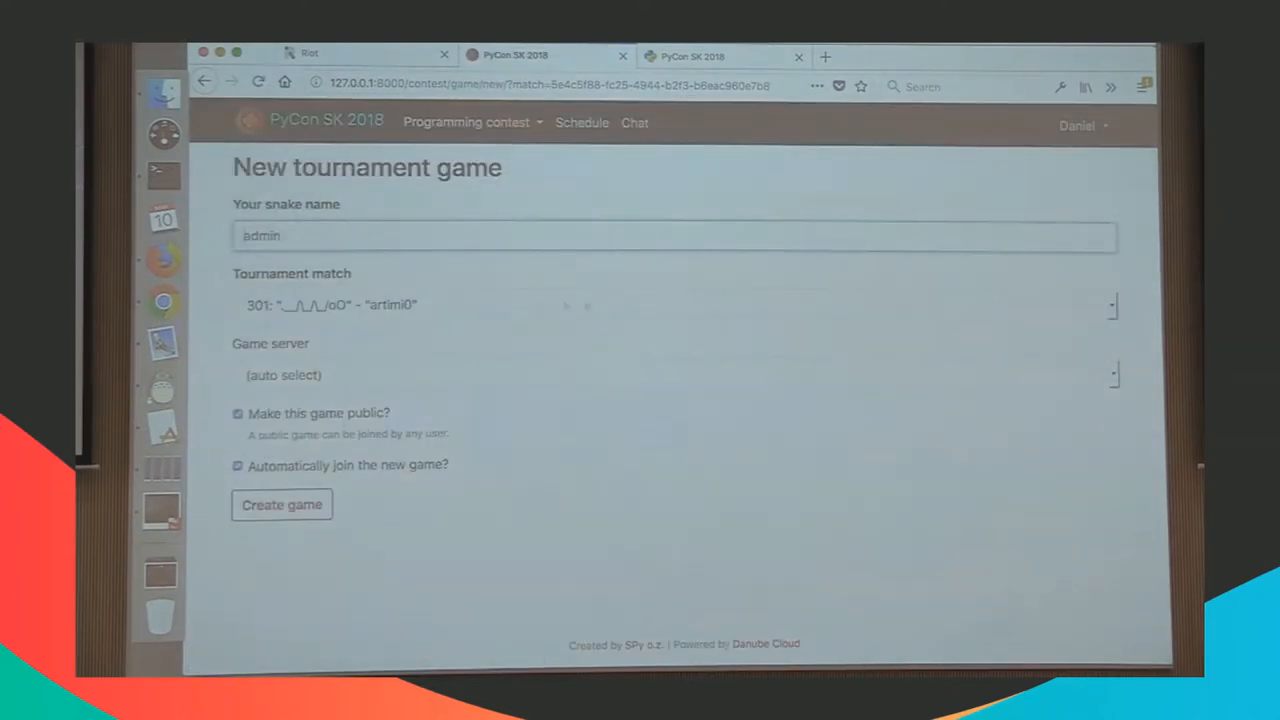
pyautogui.moveTo(614, 312)
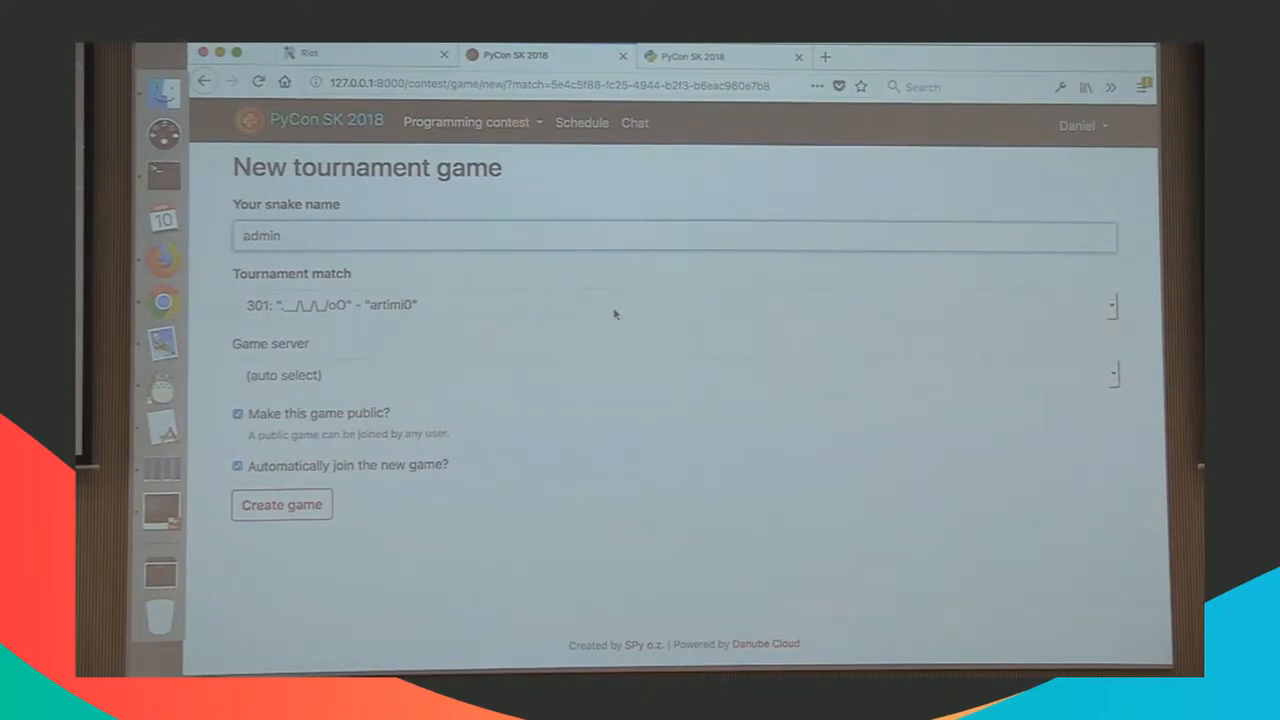
pyautogui.moveTo(434, 188)
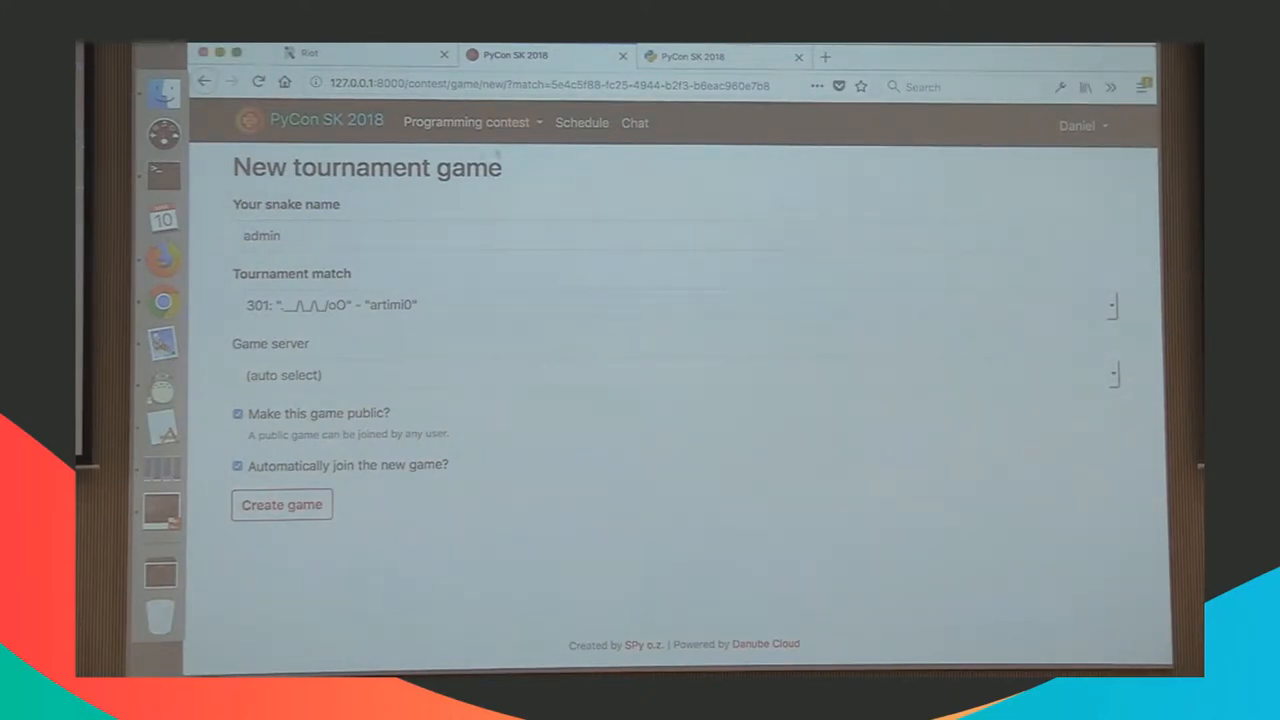
# Step: Save and run the admin snake code, then create non-public game c46566f3 with admin alone
pyautogui.click(468, 122)
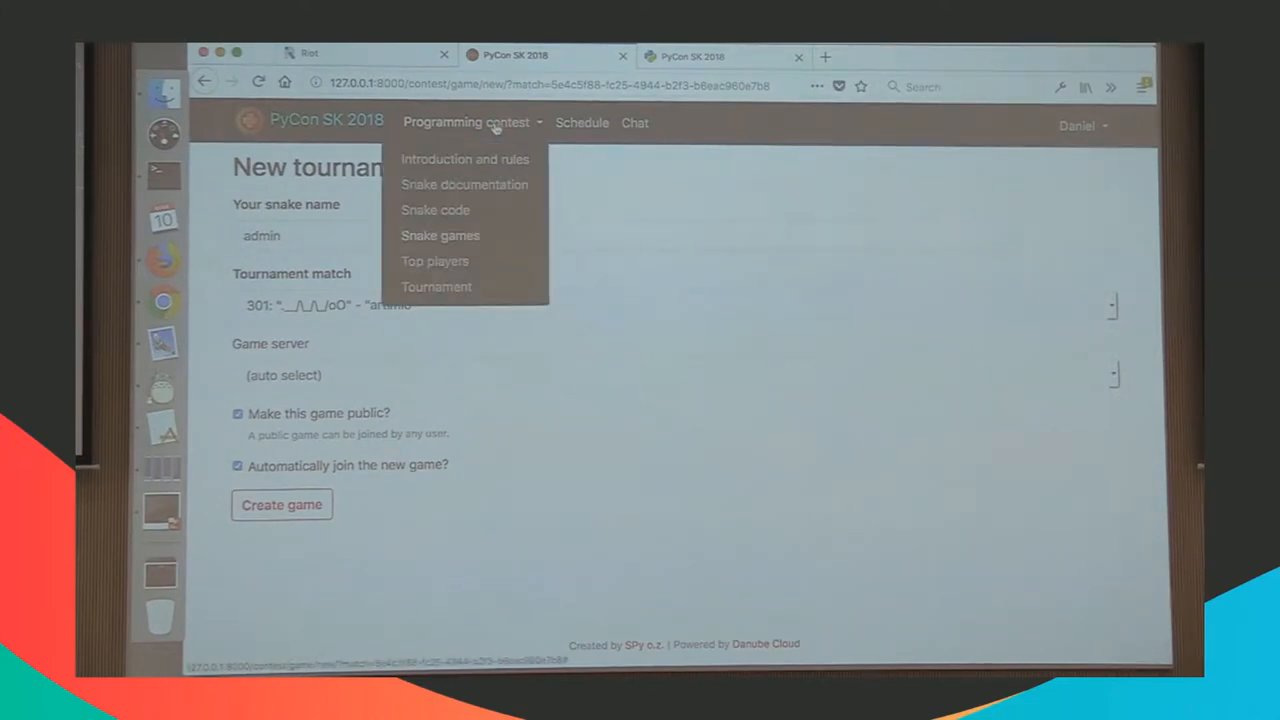
pyautogui.click(436, 210)
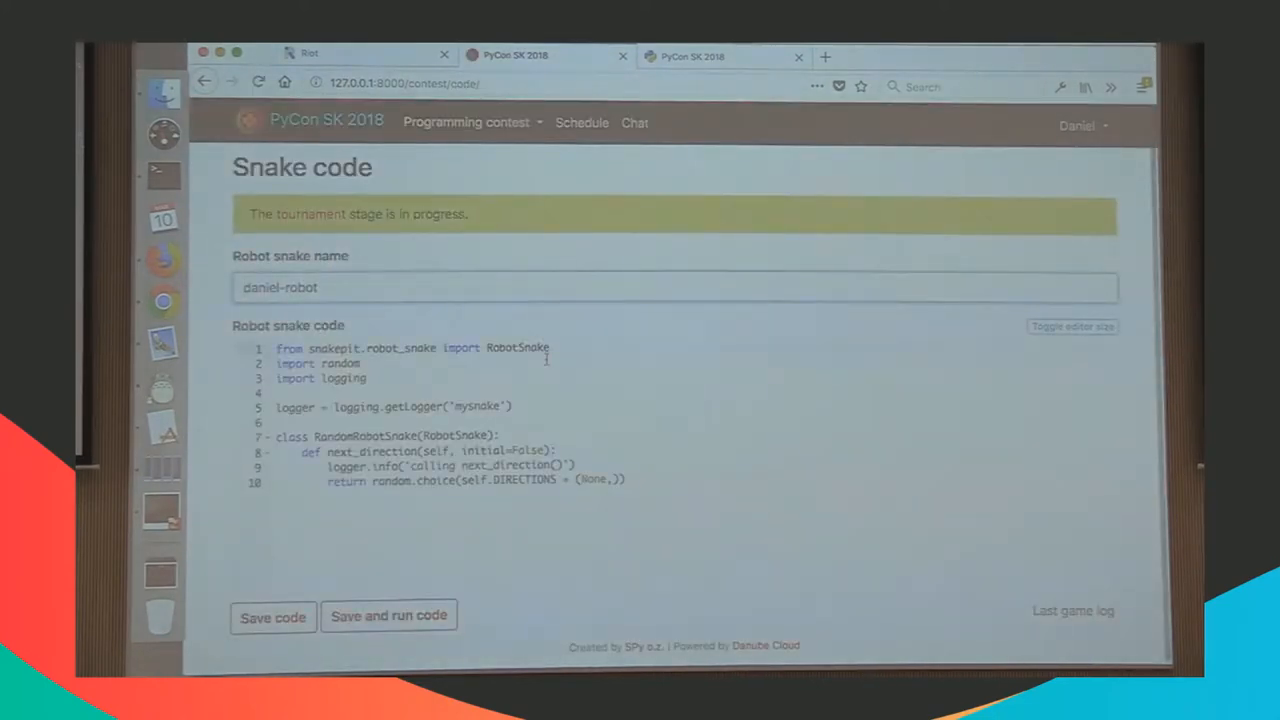
pyautogui.click(388, 616)
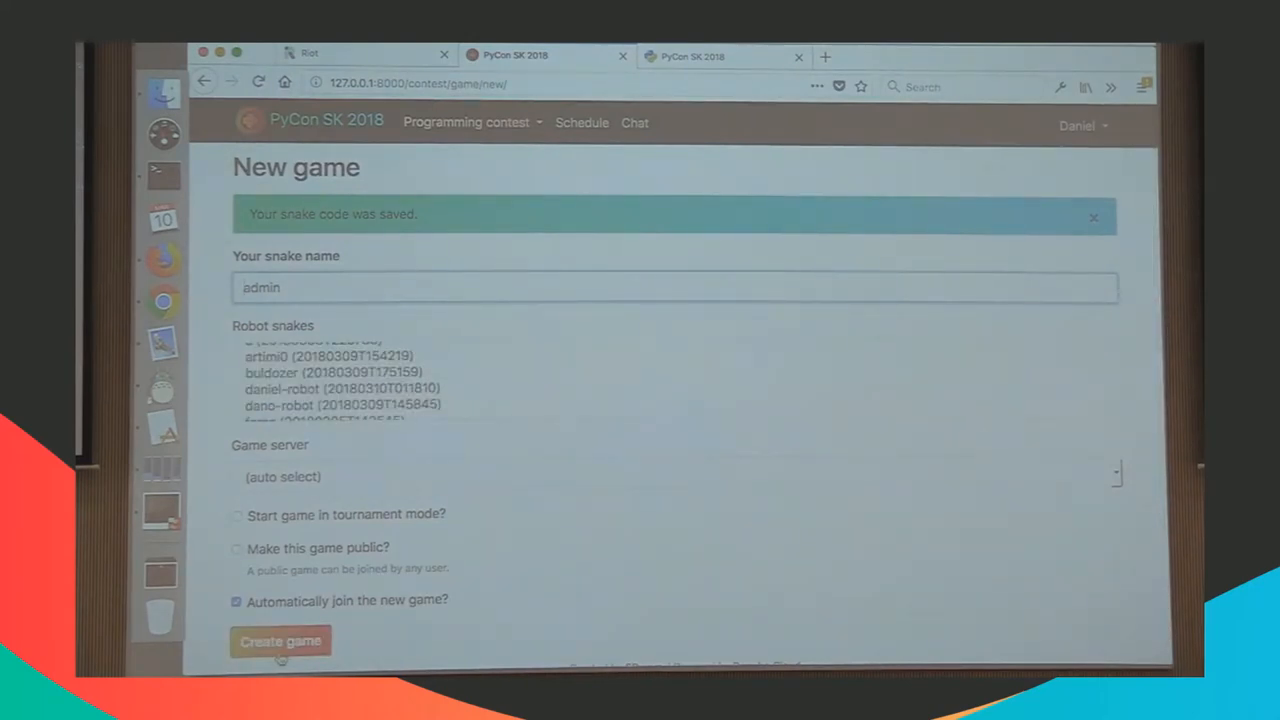
pyautogui.click(280, 640)
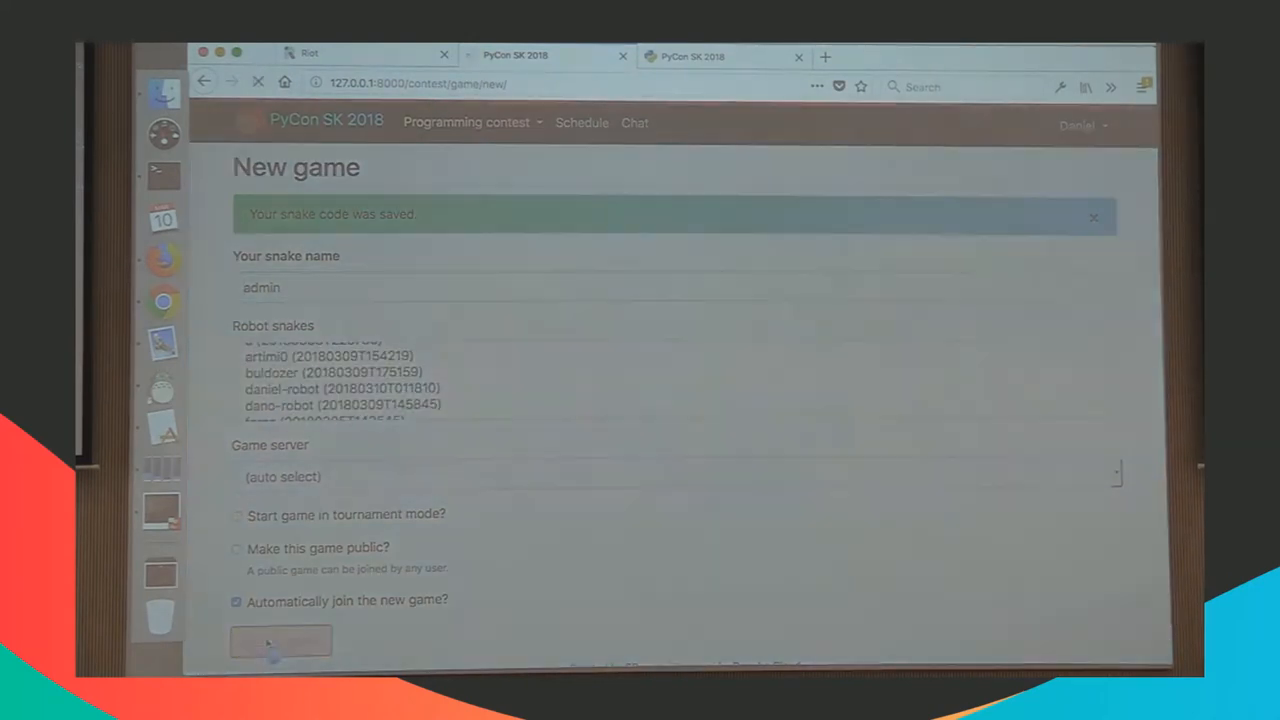
pyautogui.click(280, 640)
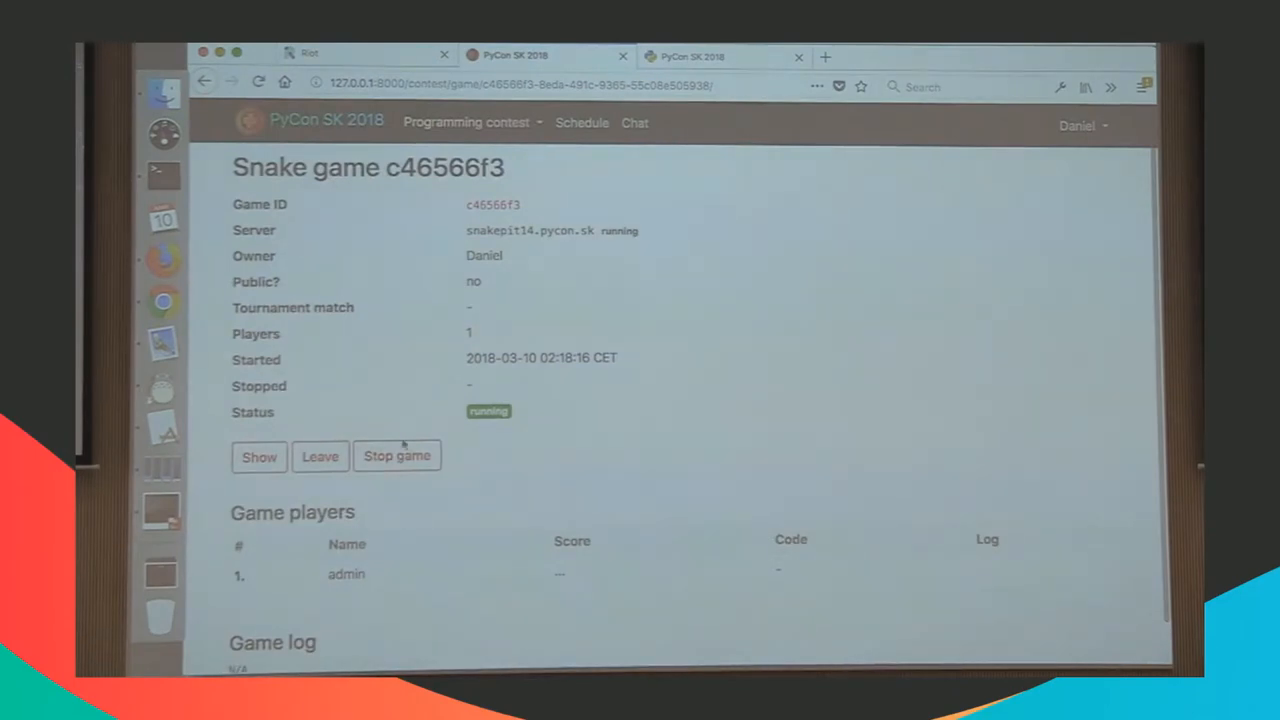
# Step: From the bracket, create a public auto-join tournament game for match 301 as admin
pyautogui.click(396, 456)
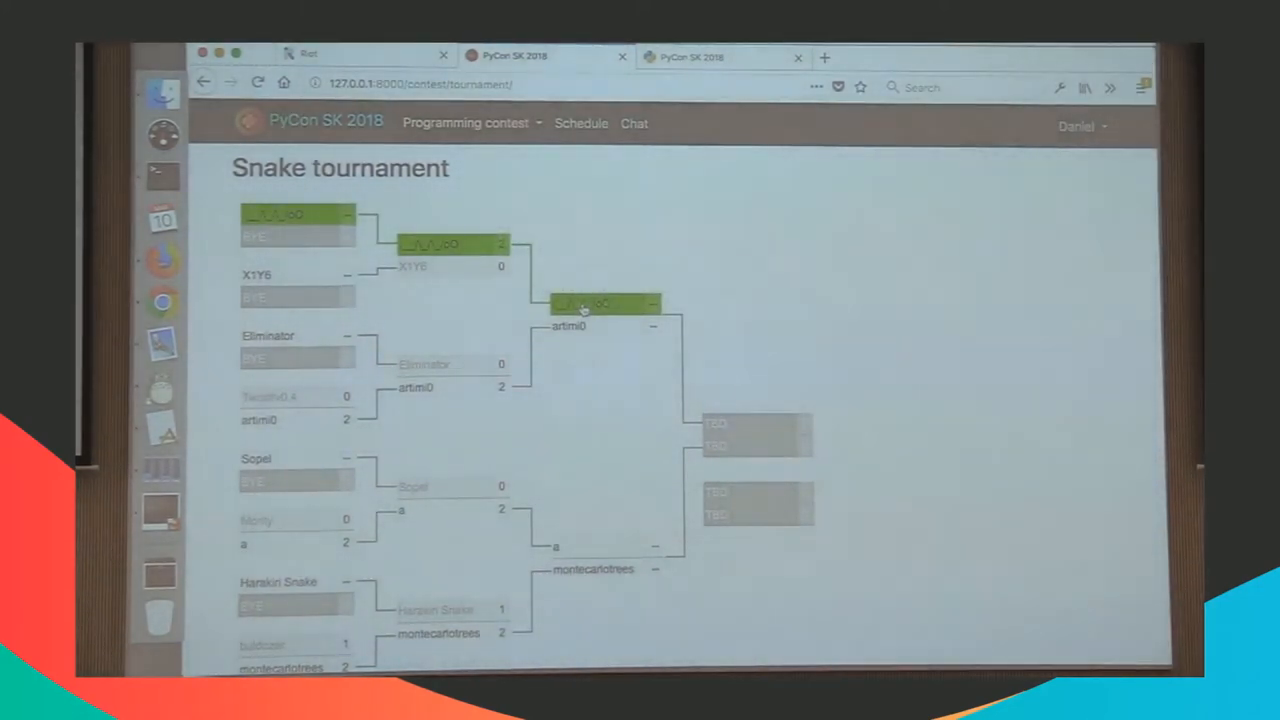
pyautogui.click(606, 304)
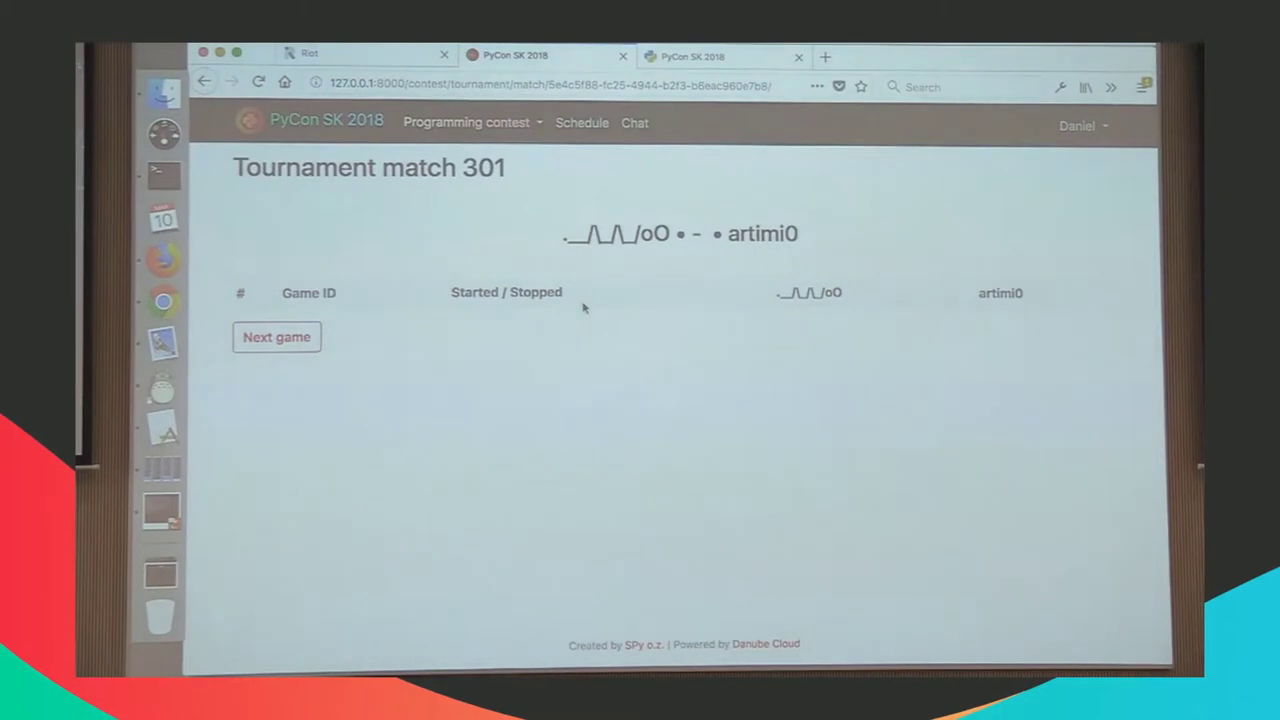
pyautogui.moveTo(246, 316)
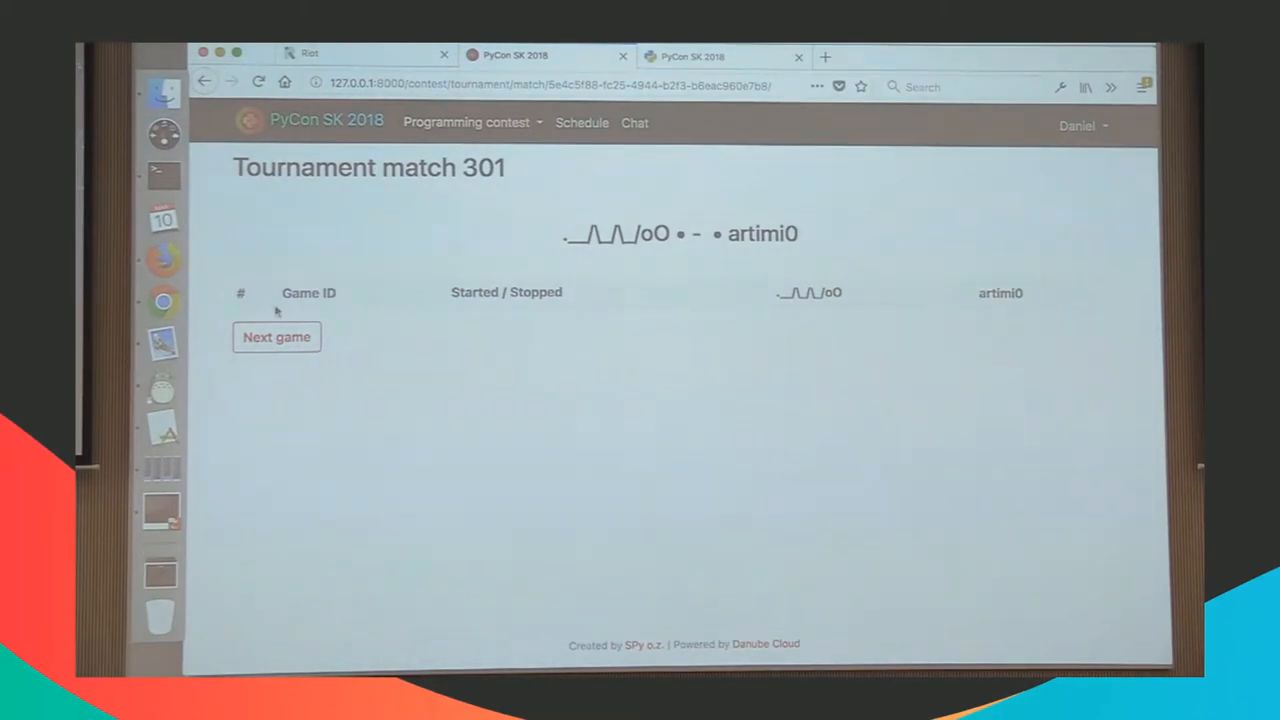
pyautogui.click(276, 336)
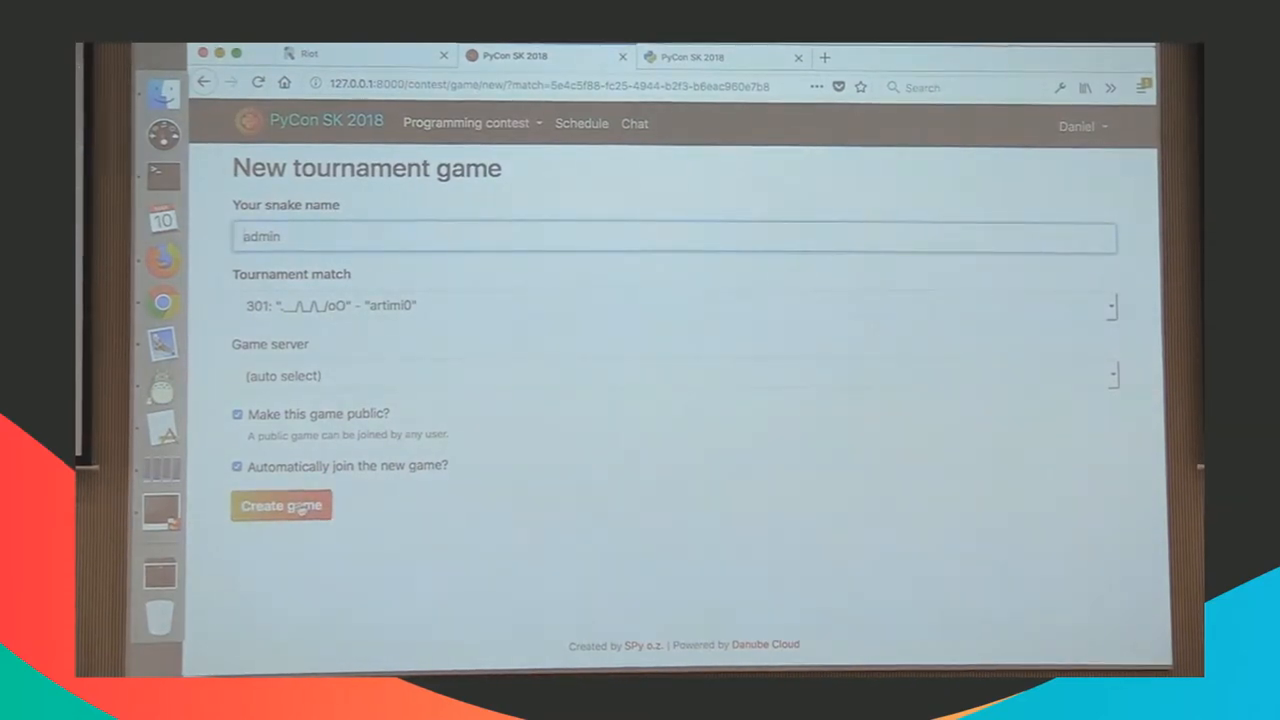
pyautogui.click(280, 506)
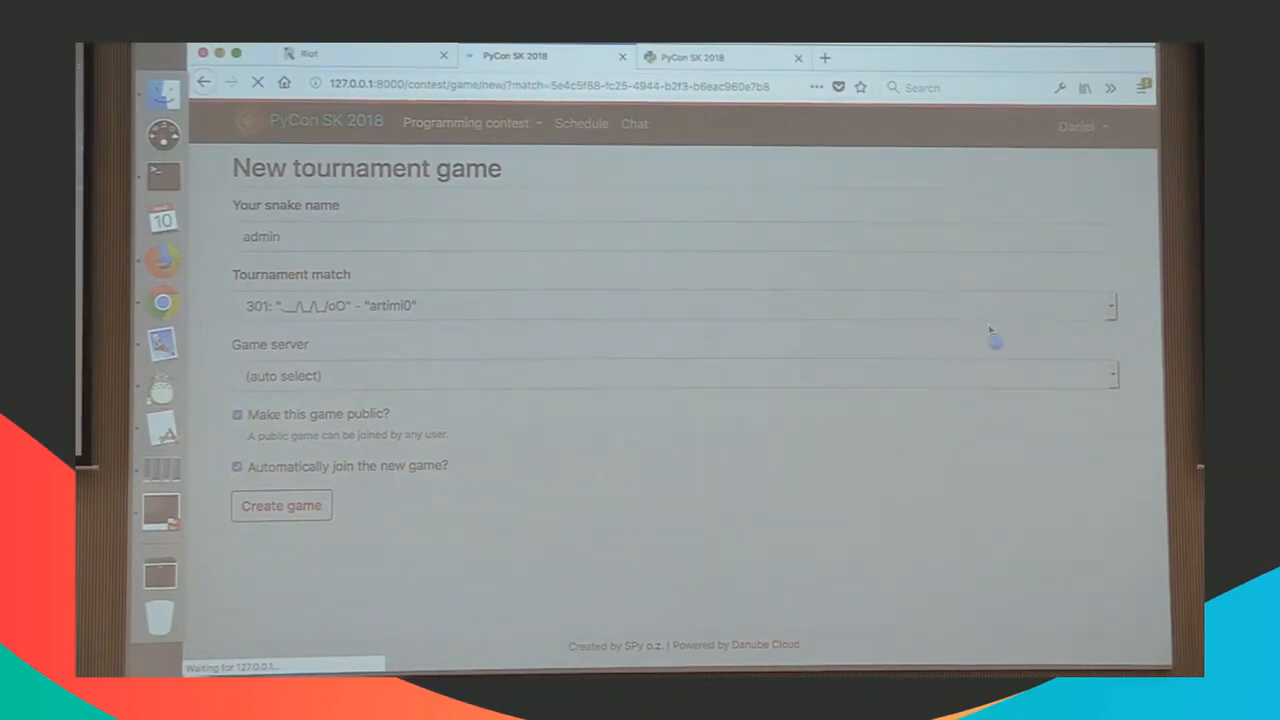
pyautogui.click(280, 504)
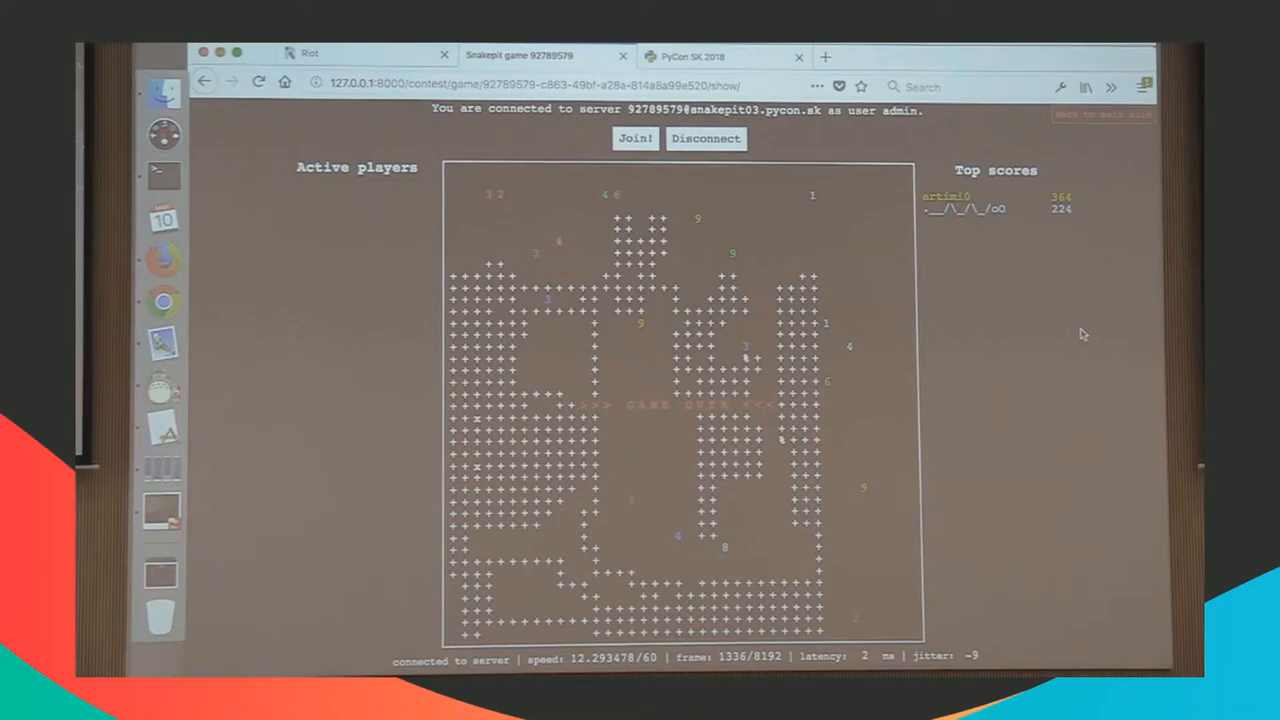
pyautogui.moveTo(1104, 116)
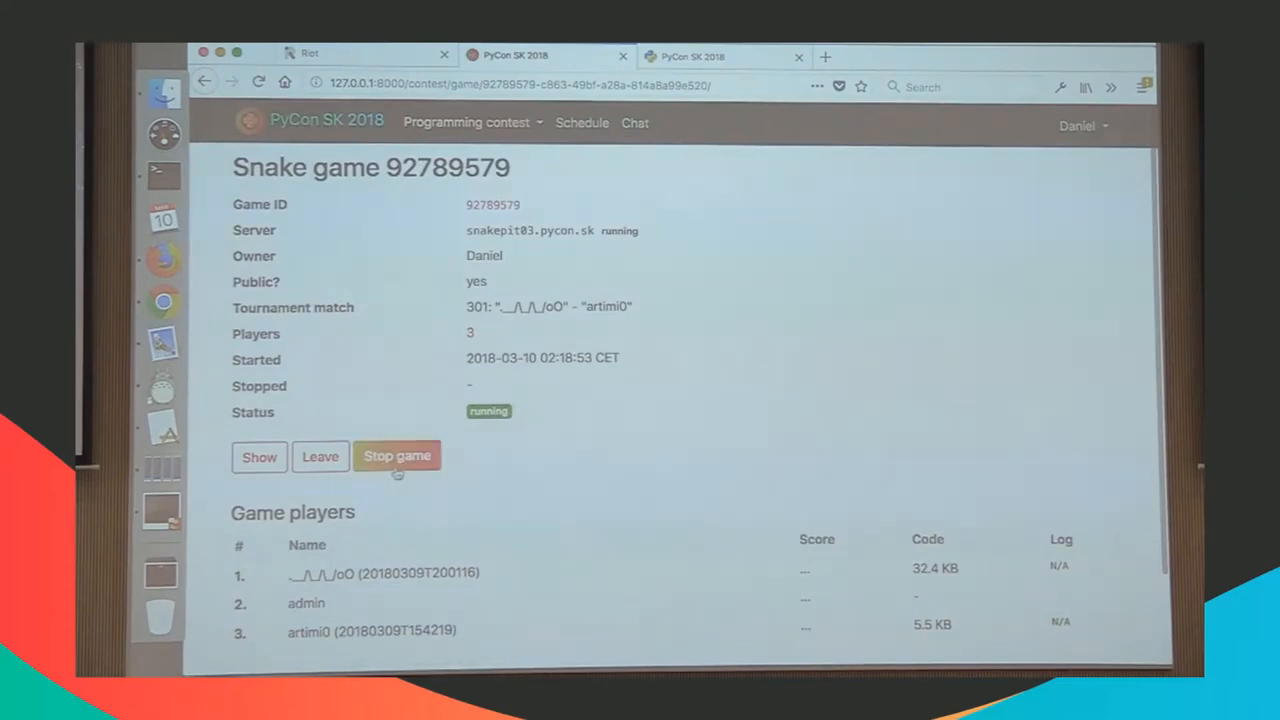
pyautogui.click(396, 456)
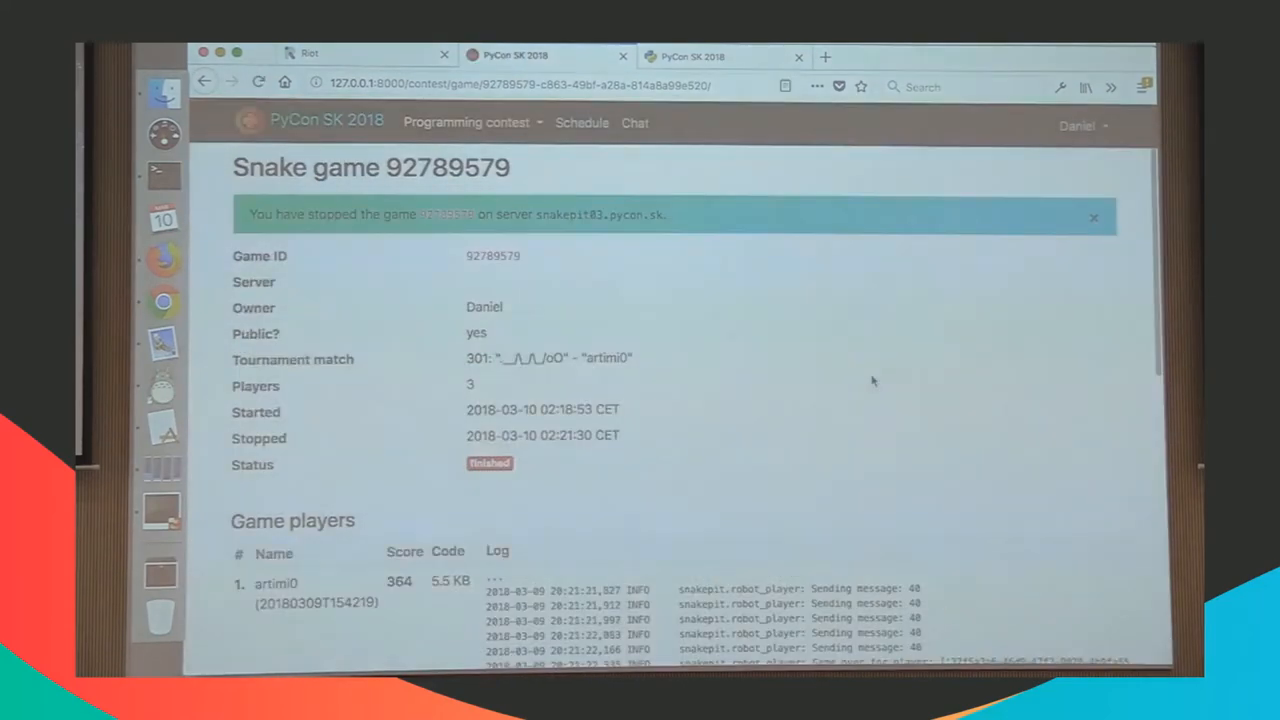
pyautogui.scroll(-3)
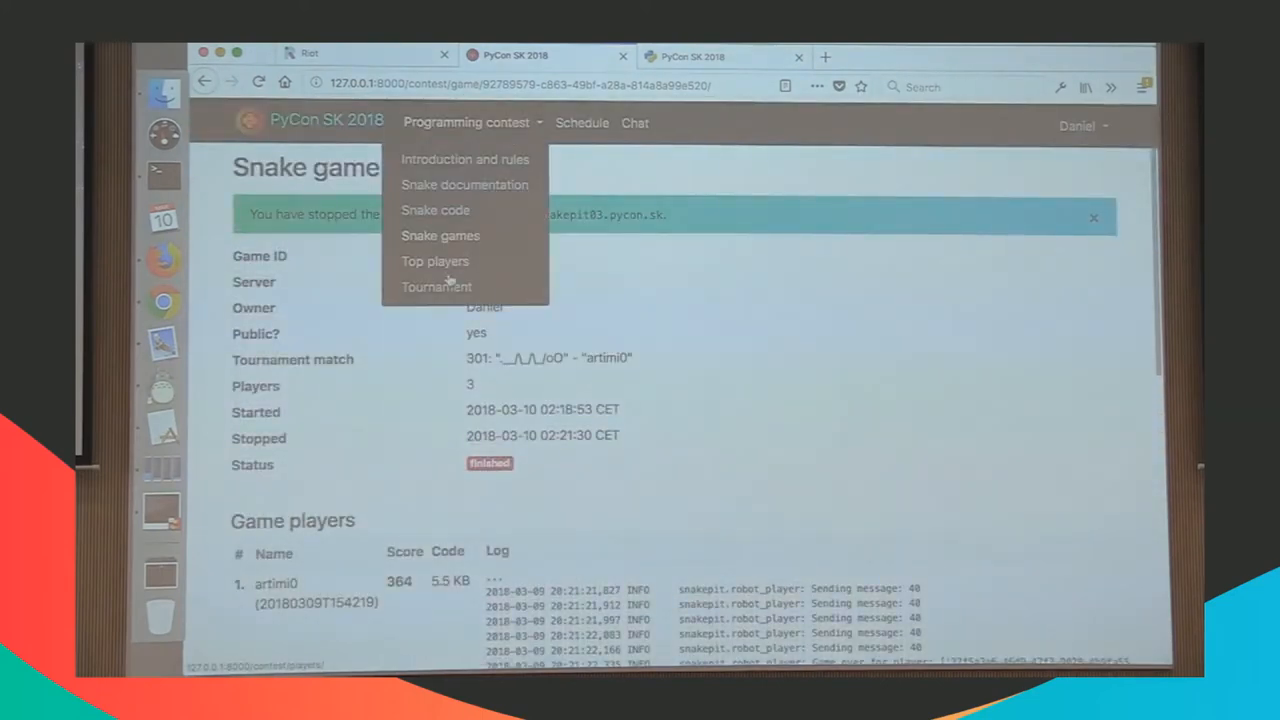
# Step: With match 301 at 0–1, submit a second public auto-join tournament game as admin
pyautogui.click(436, 286)
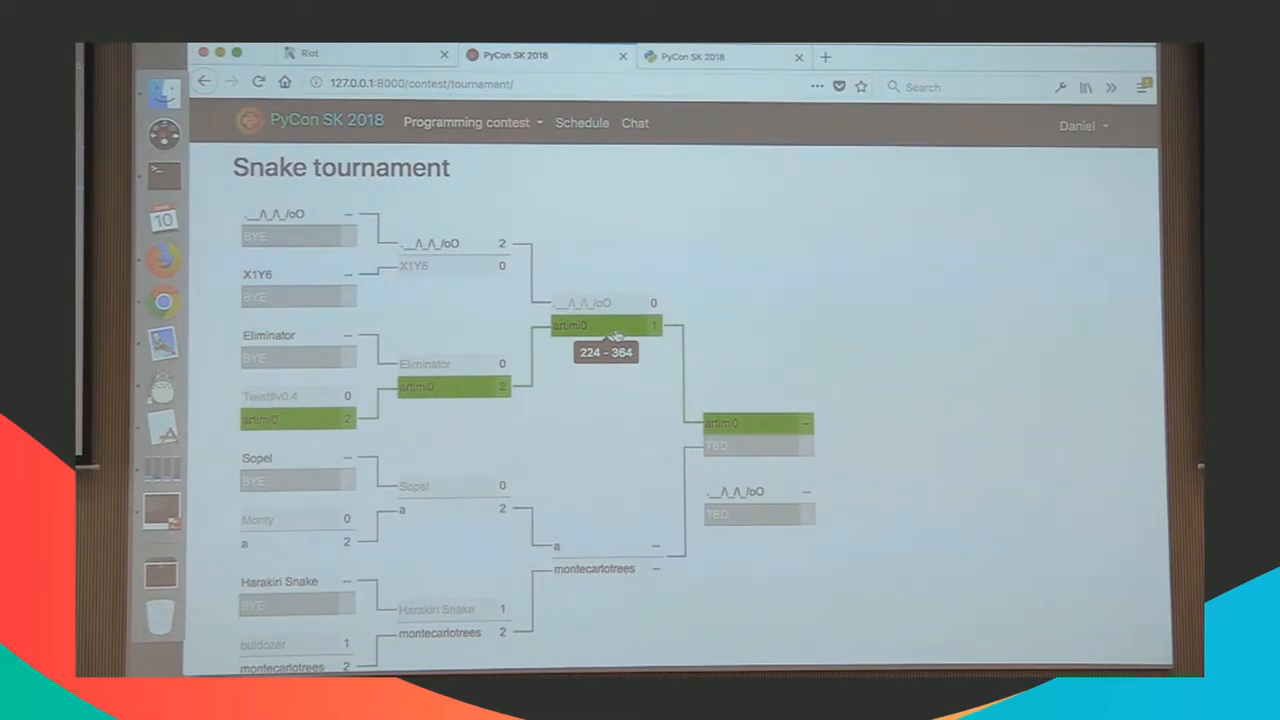
pyautogui.click(604, 324)
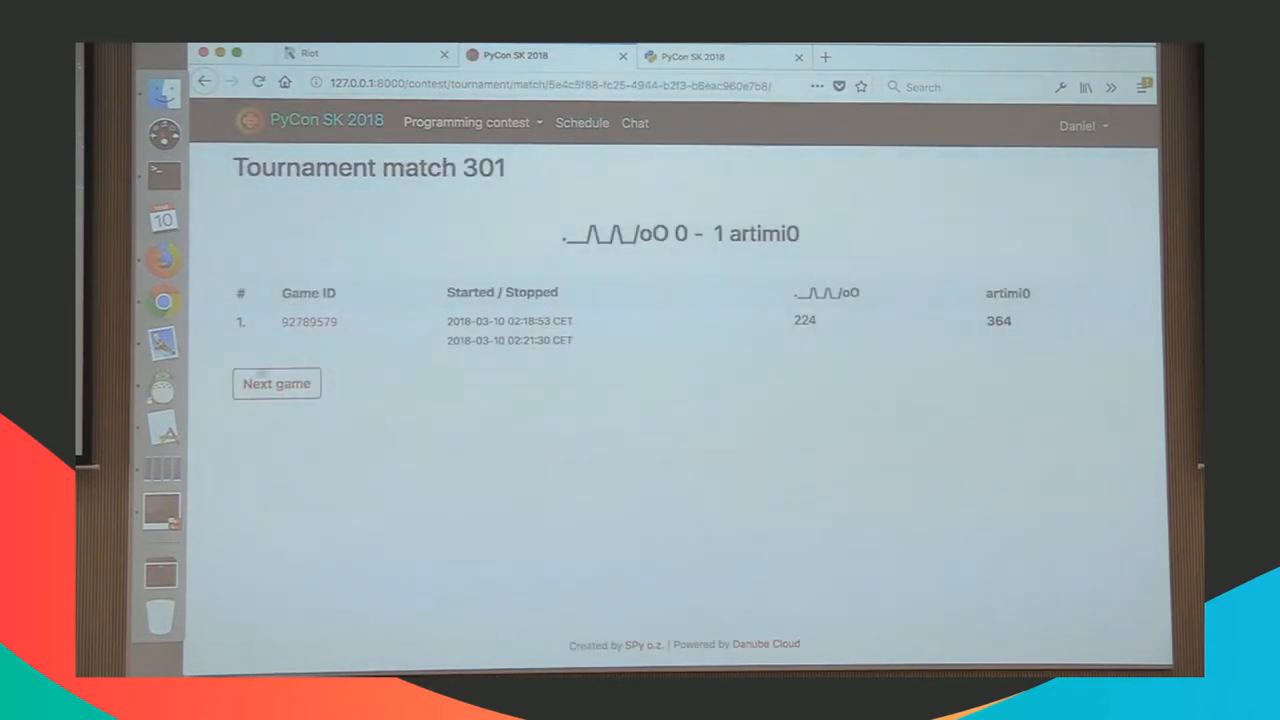
pyautogui.moveTo(276, 384)
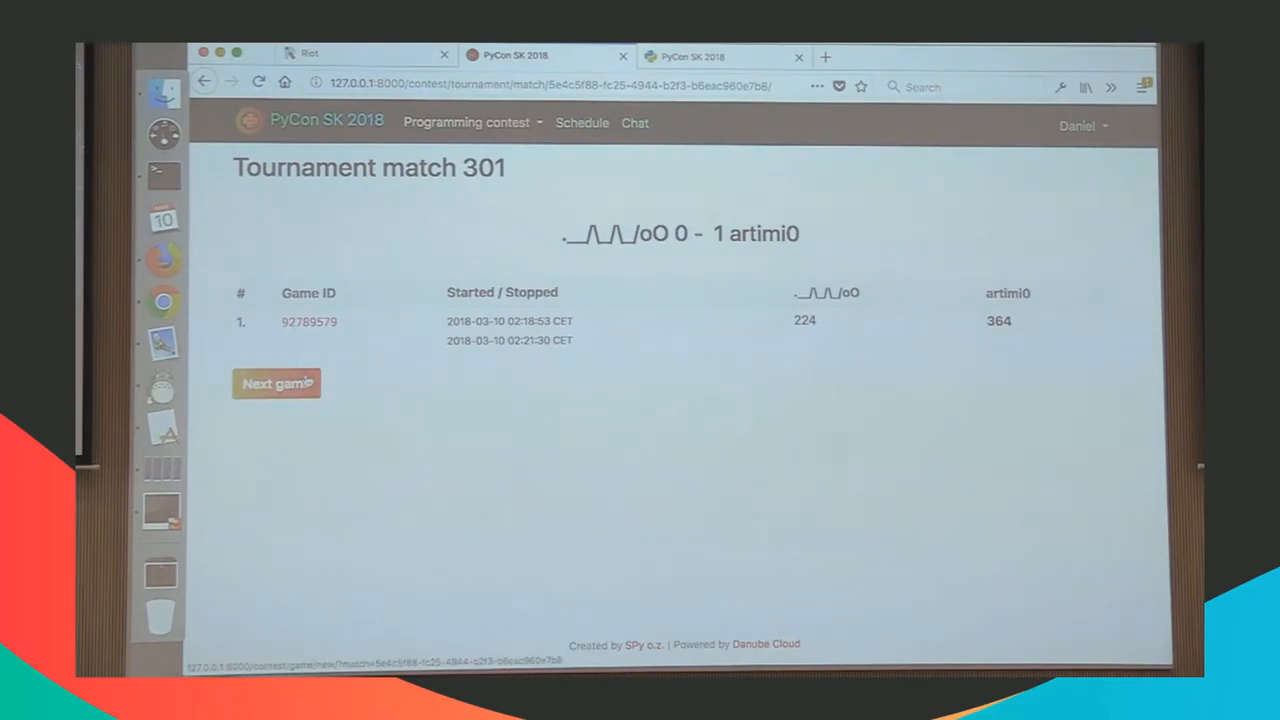
pyautogui.click(276, 384)
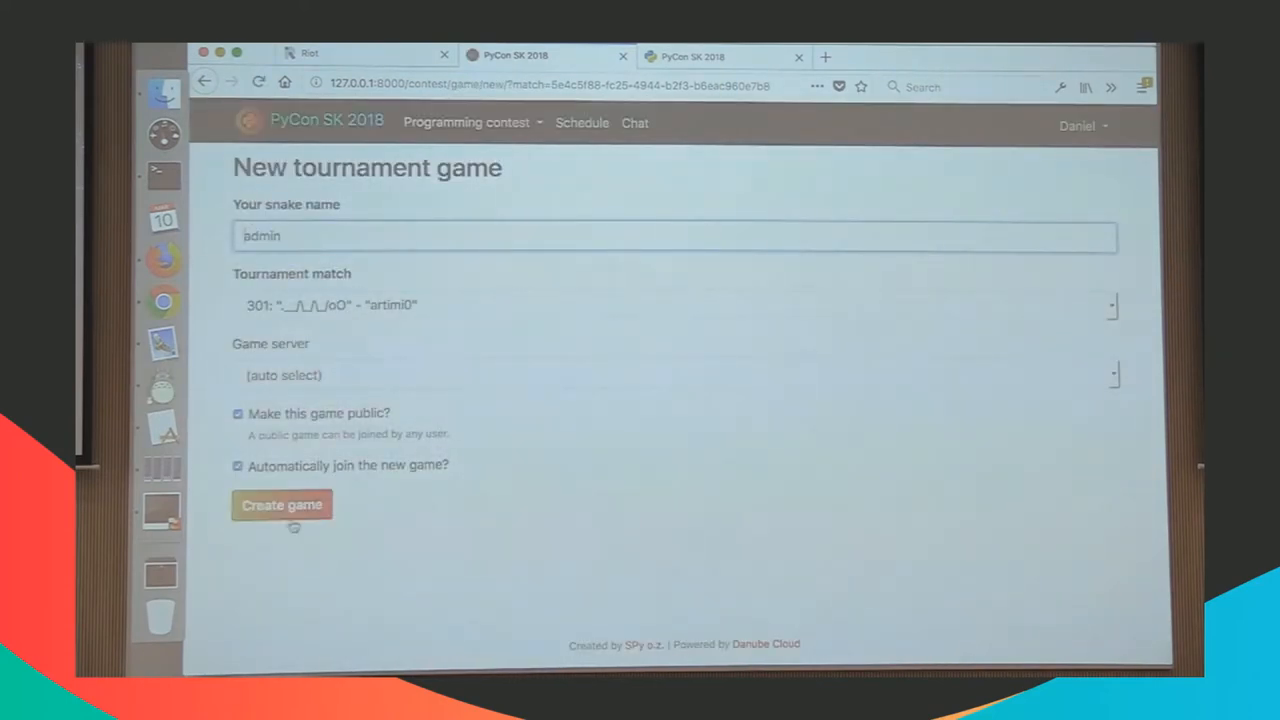
pyautogui.click(280, 504)
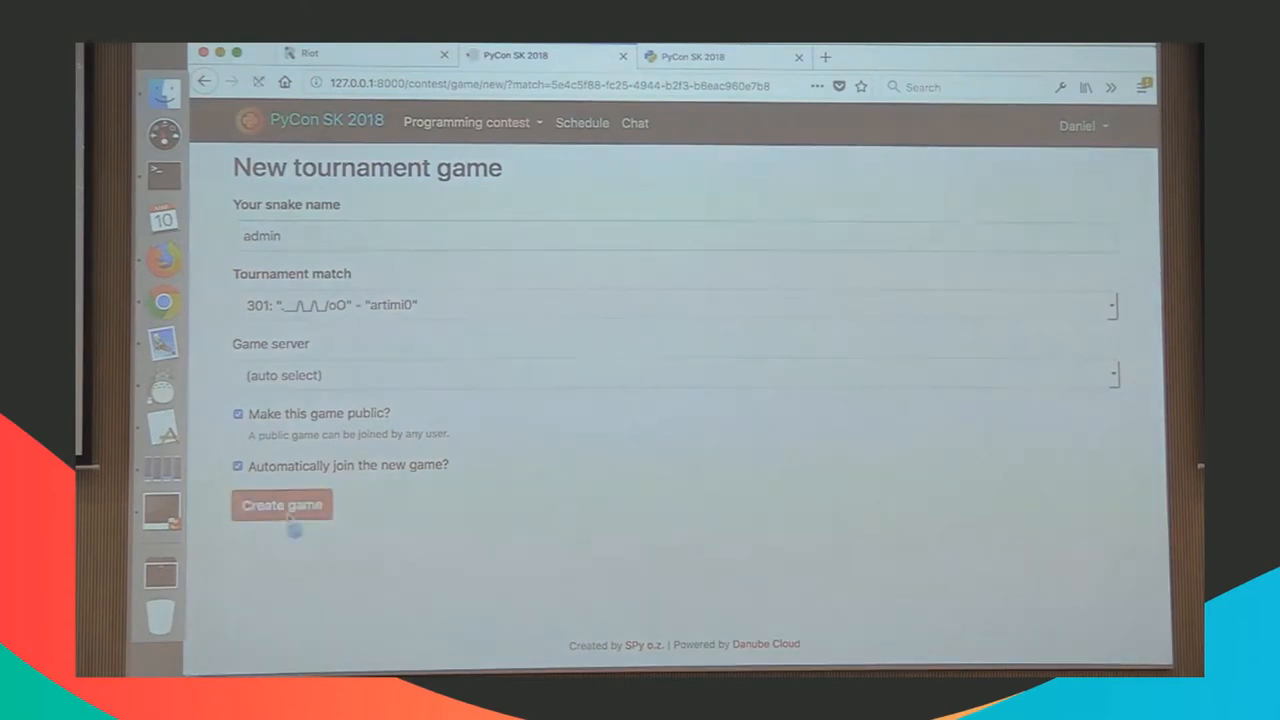
pyautogui.click(282, 504)
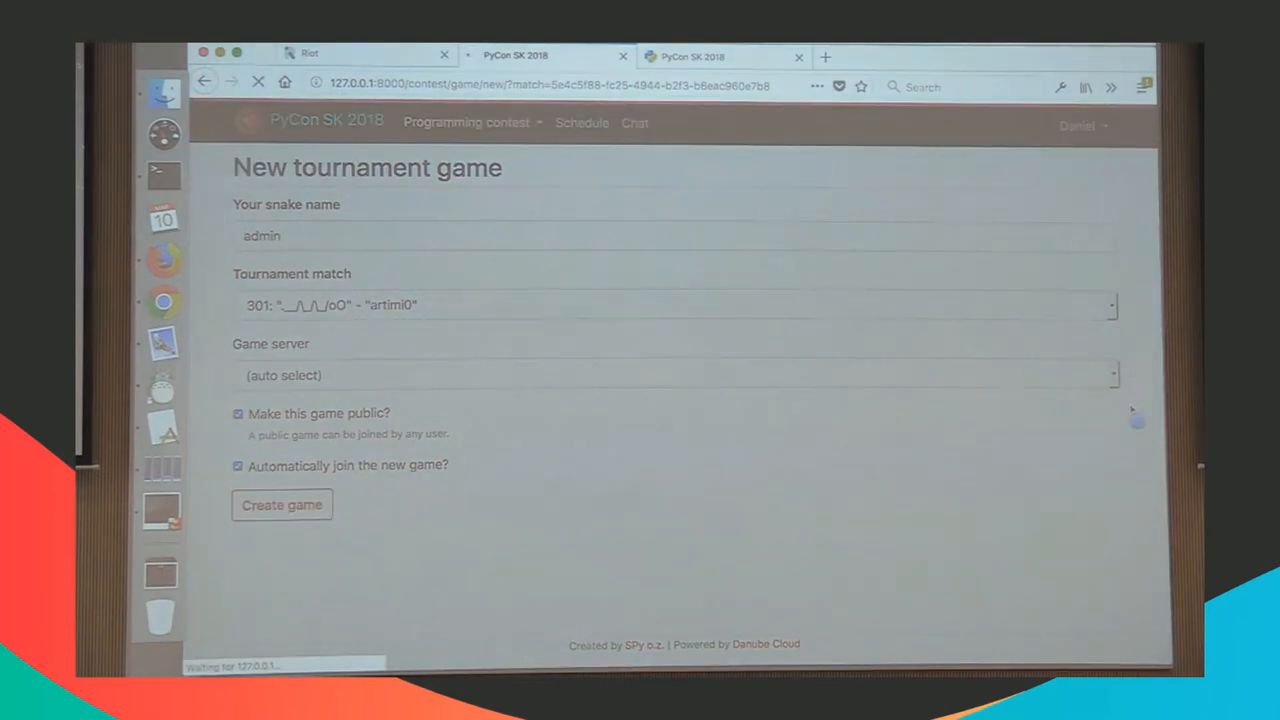
# Step: Let second game c59e6b0d start running with ._/\_/\_/oO, admin and artimi0
pyautogui.click(280, 504)
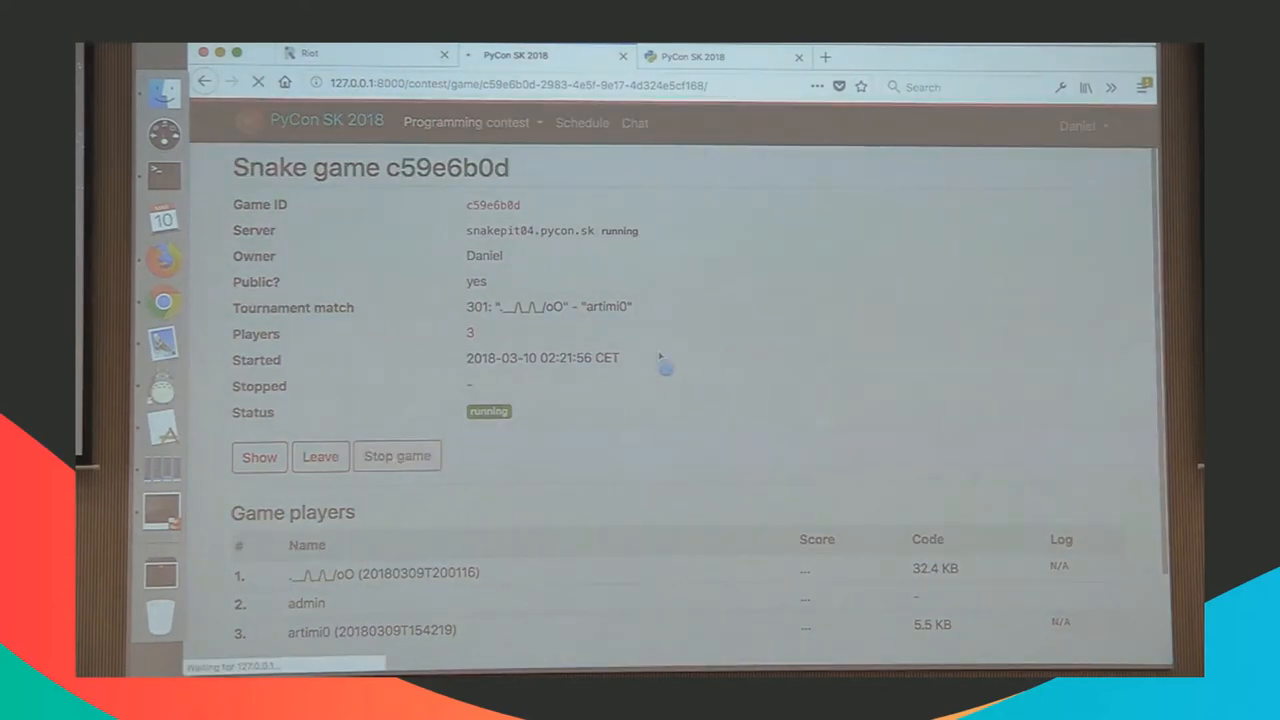
# Step: With match 301 at 1–1, submit a third tournament game for the match
pyautogui.click(396, 456)
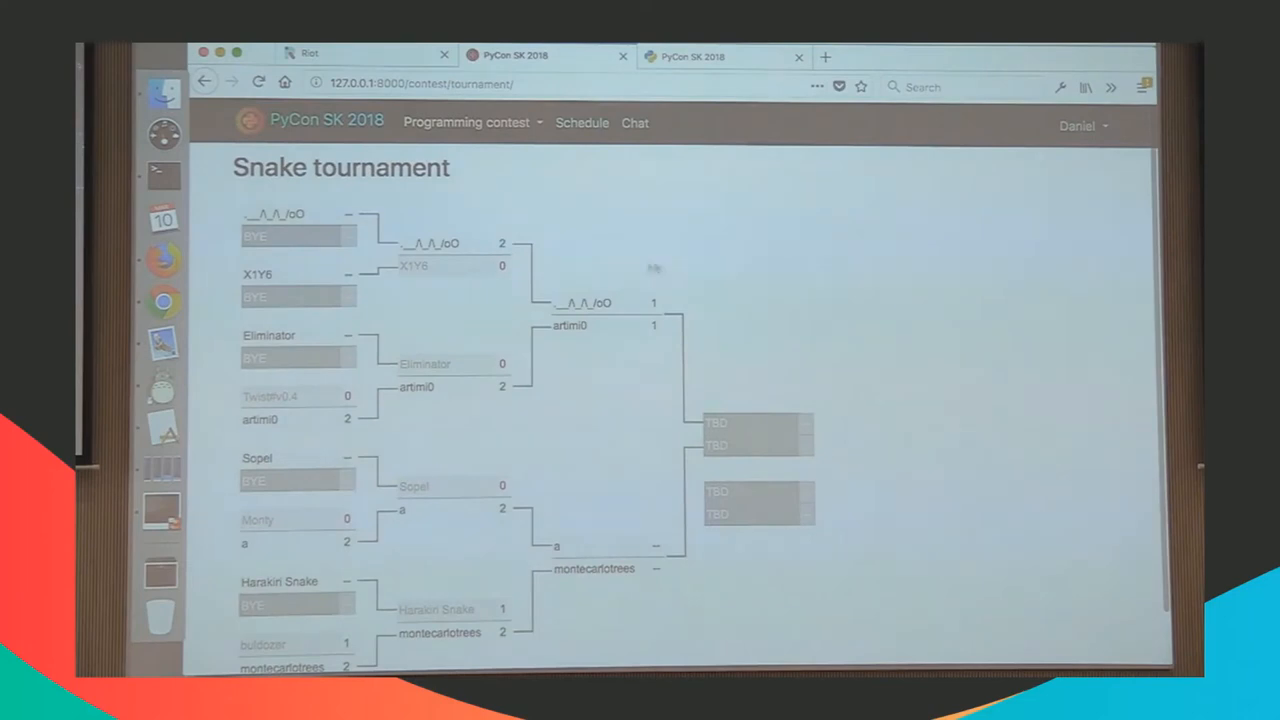
pyautogui.moveTo(616, 304)
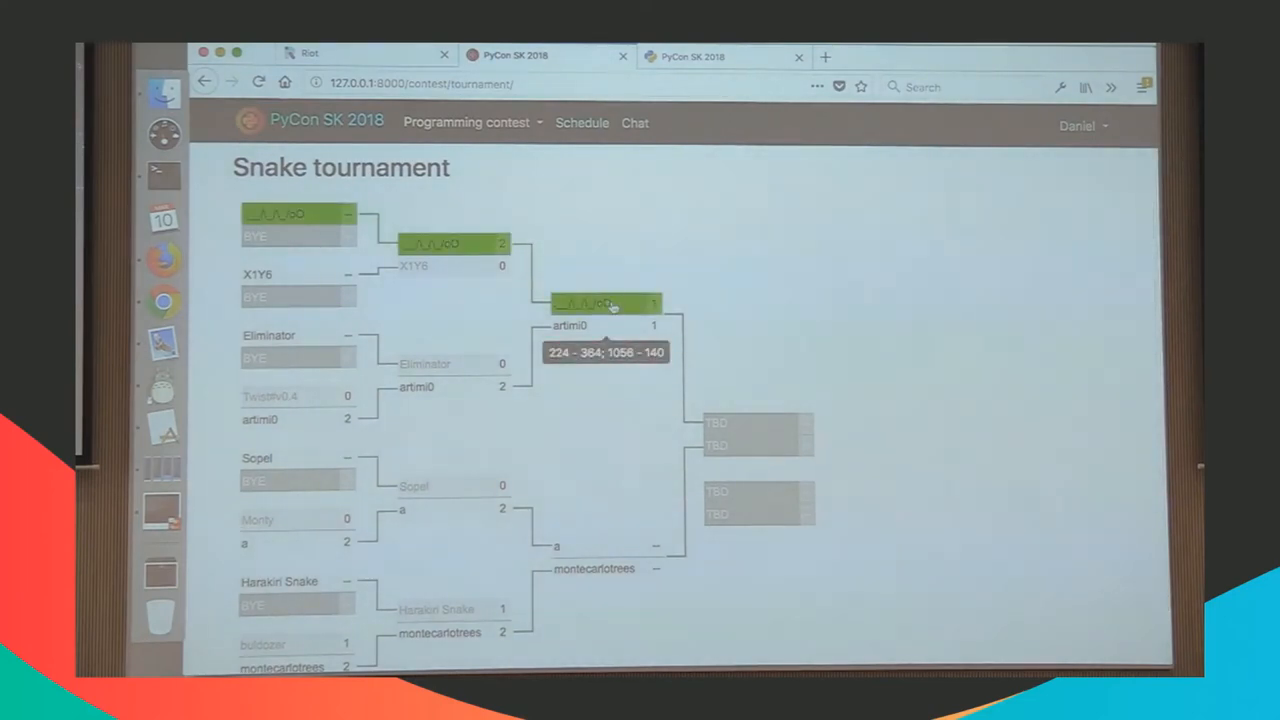
pyautogui.click(604, 304)
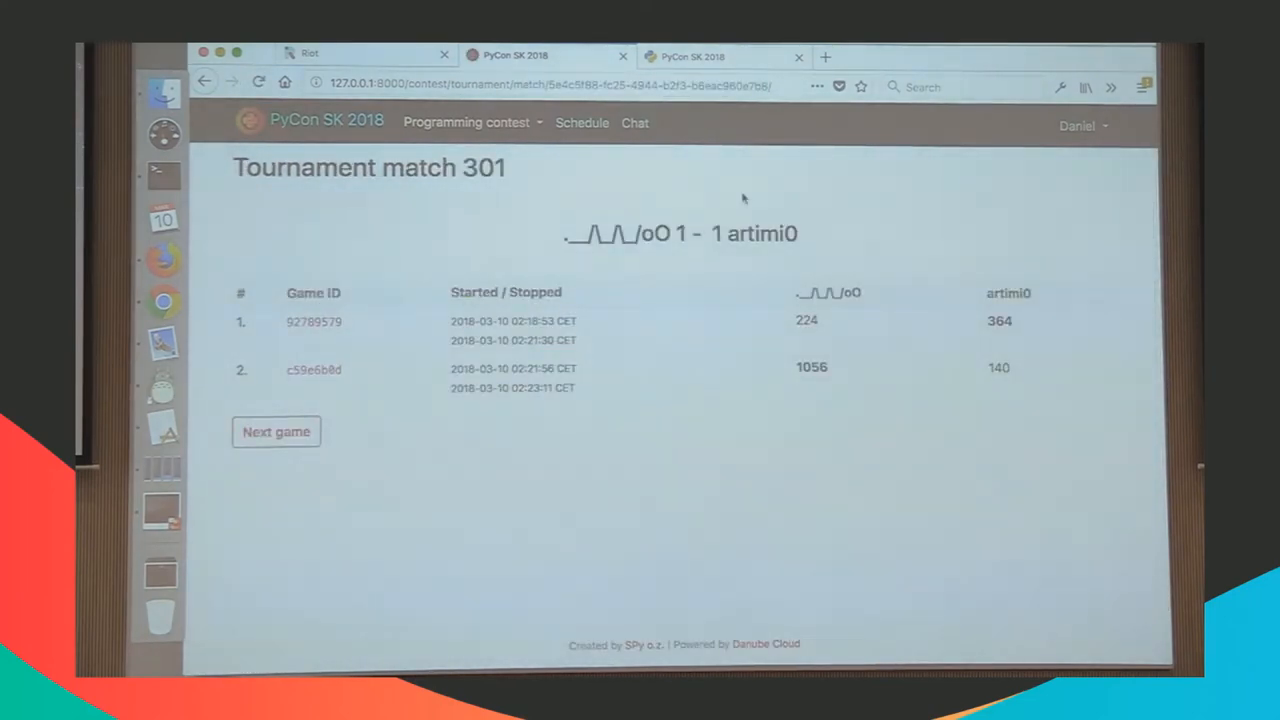
pyautogui.moveTo(550, 224)
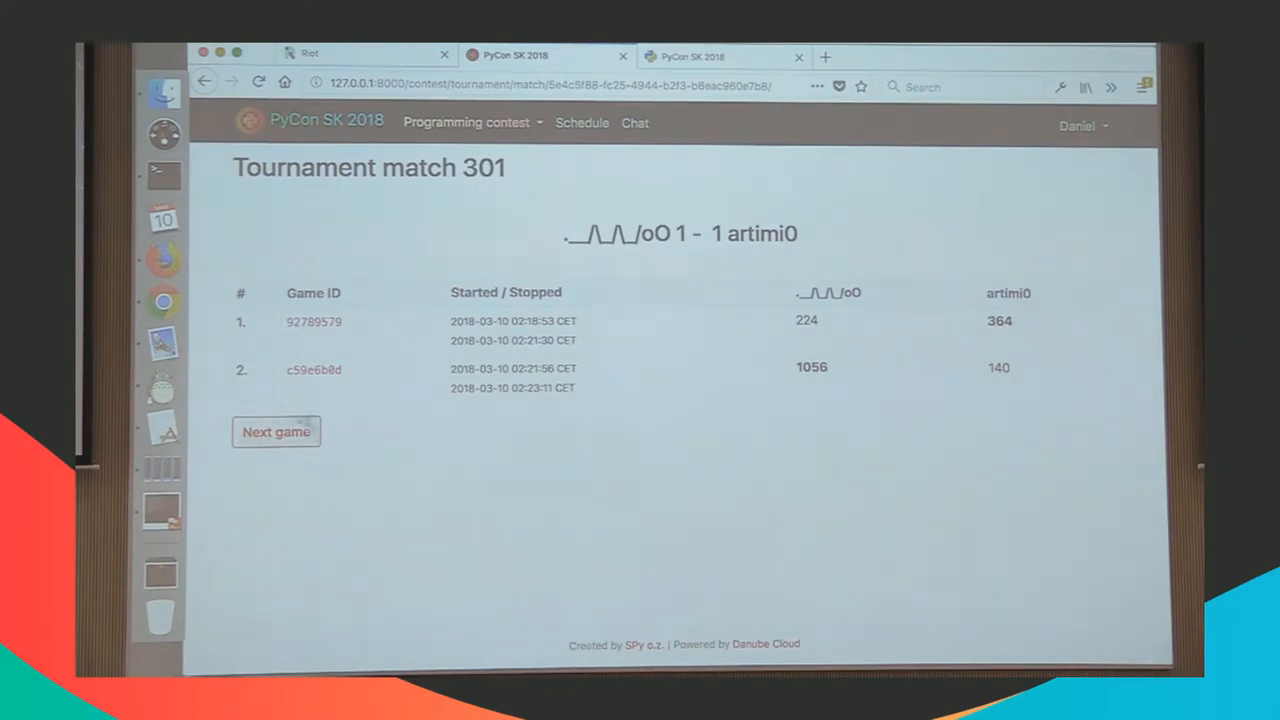
pyautogui.moveTo(276, 432)
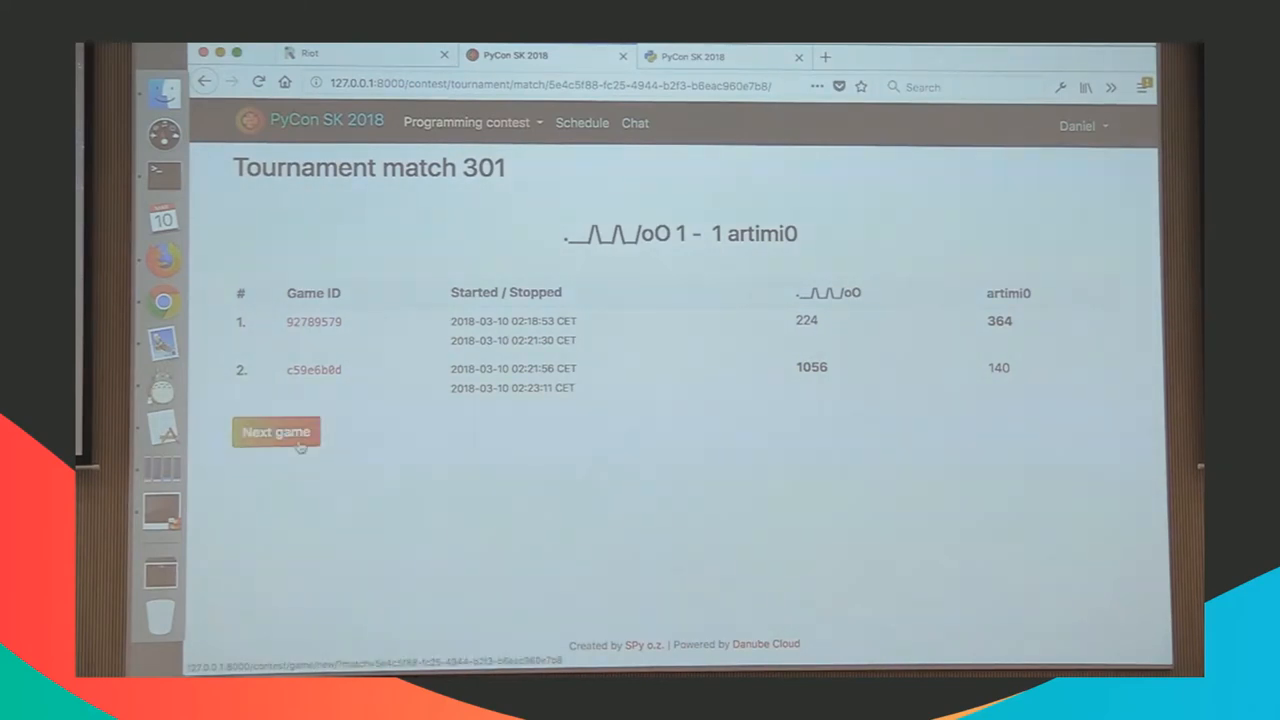
pyautogui.click(276, 432)
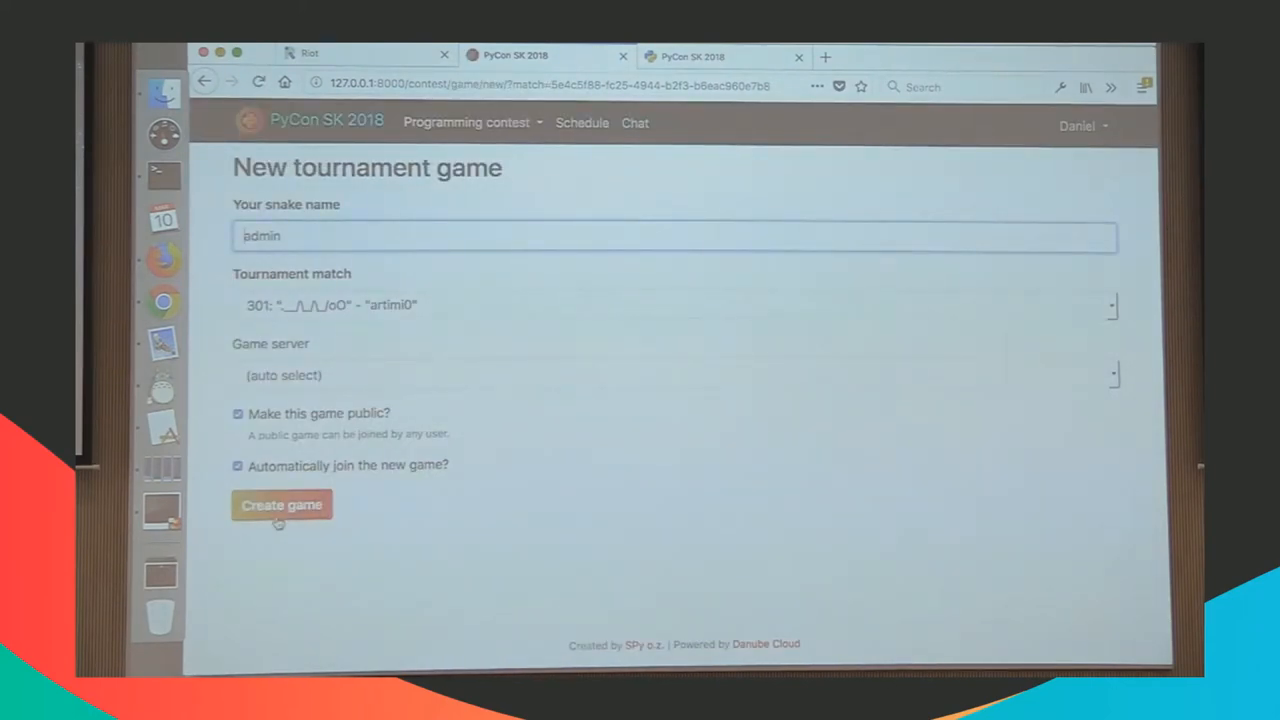
pyautogui.click(280, 508)
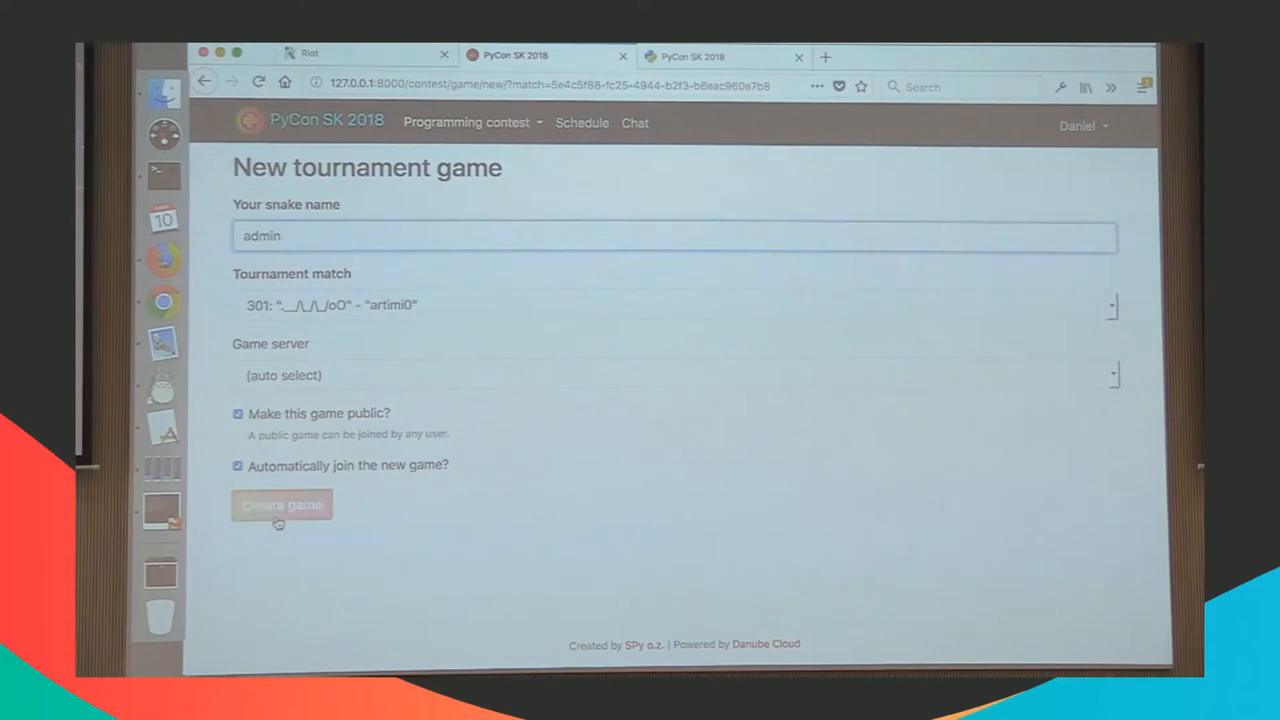
pyautogui.click(280, 504)
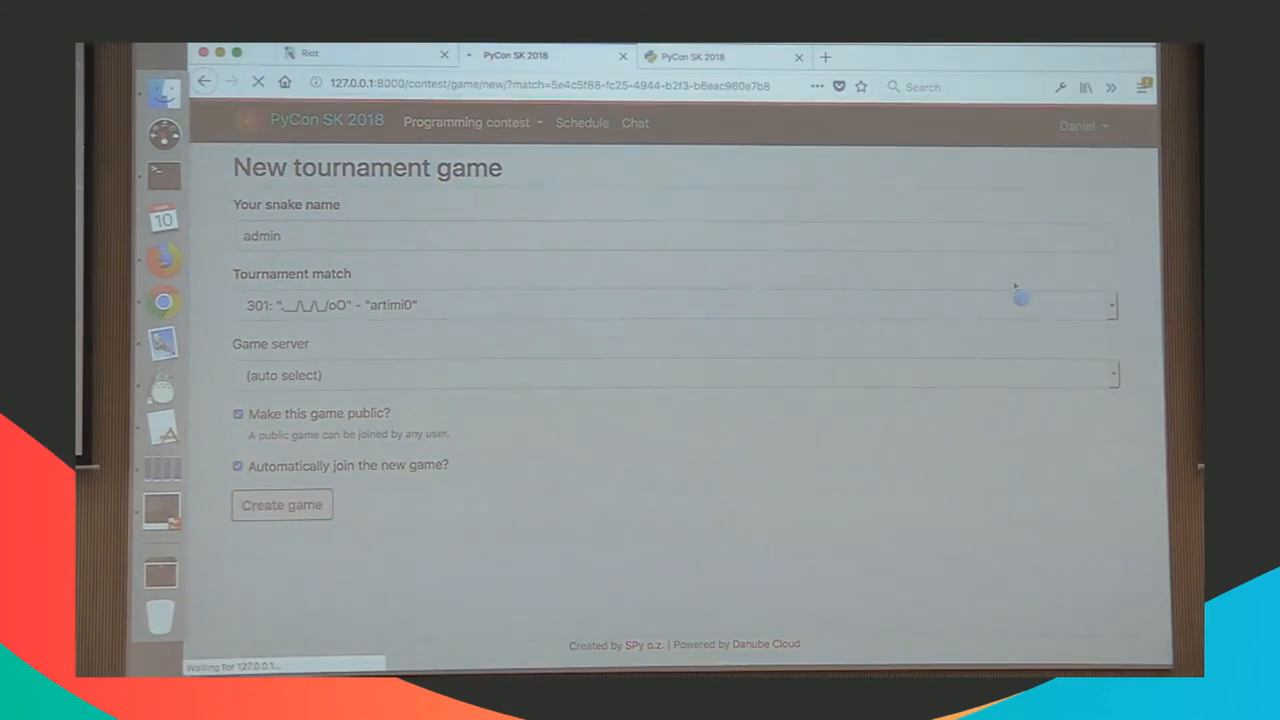
# Step: Let third game 70accc8d run with ._/\_/\_/oO, admin and artimi0
pyautogui.click(282, 504)
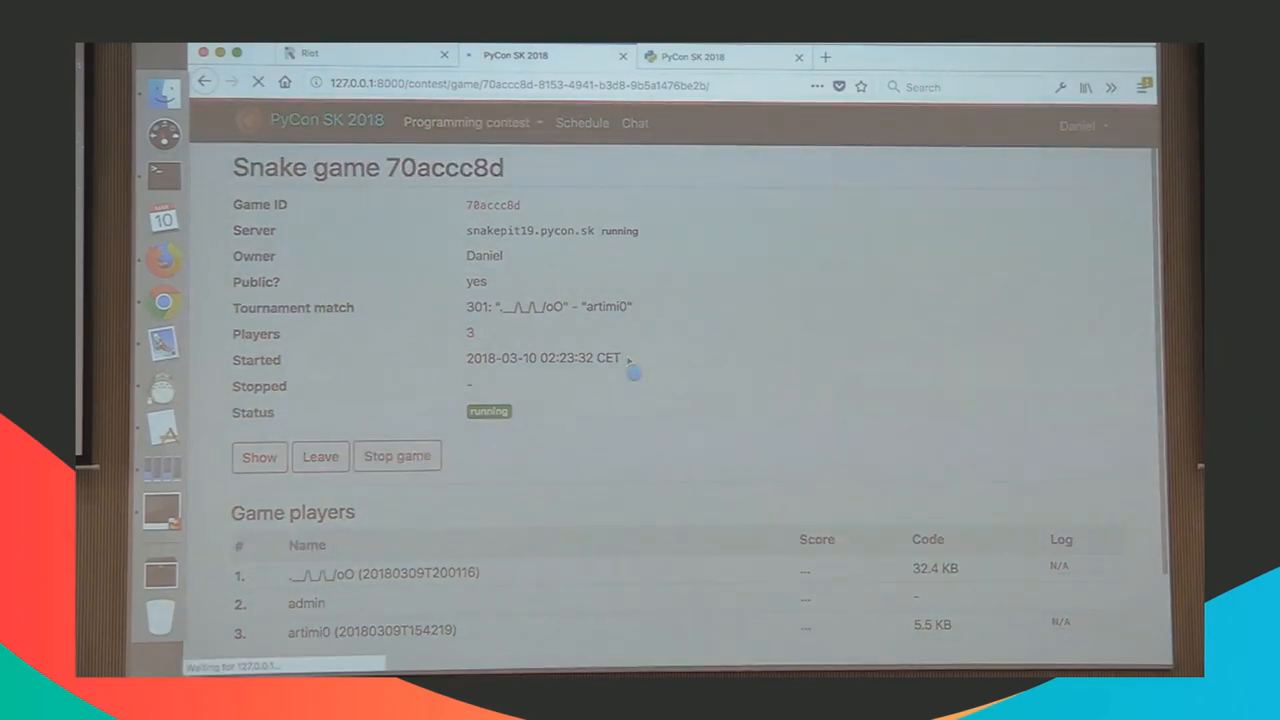
pyautogui.click(396, 456)
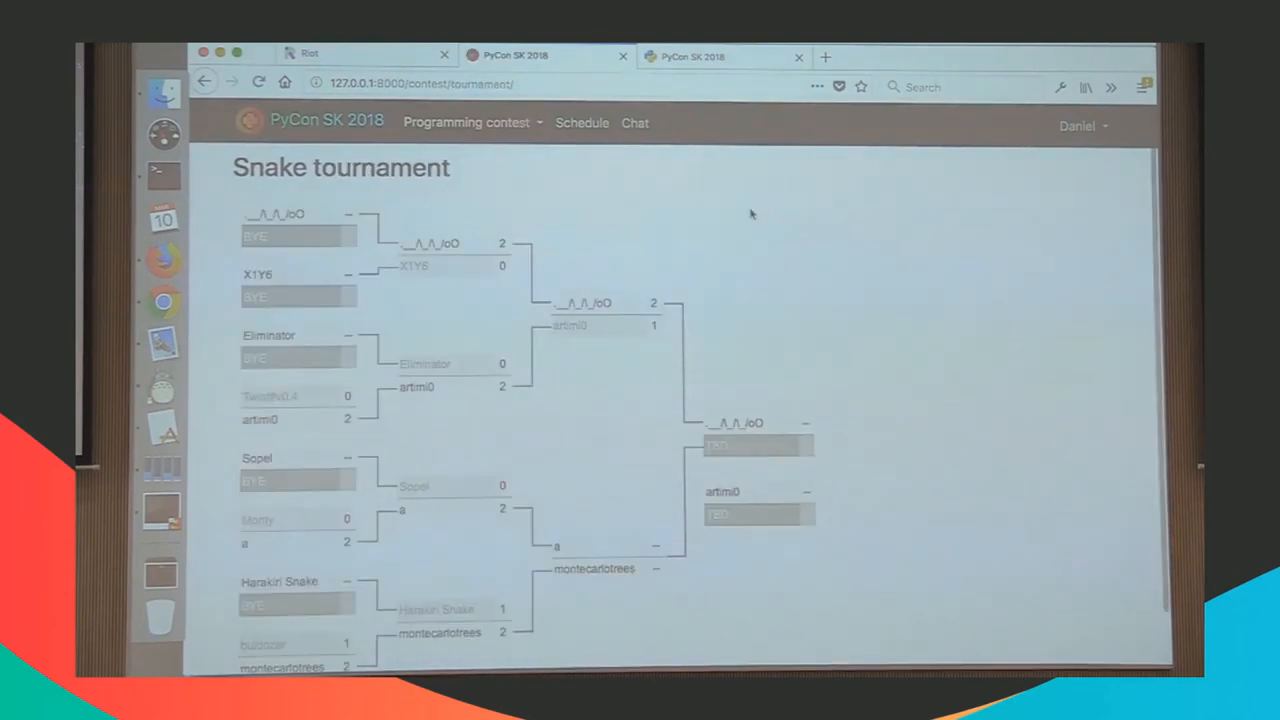
pyautogui.scroll(-3)
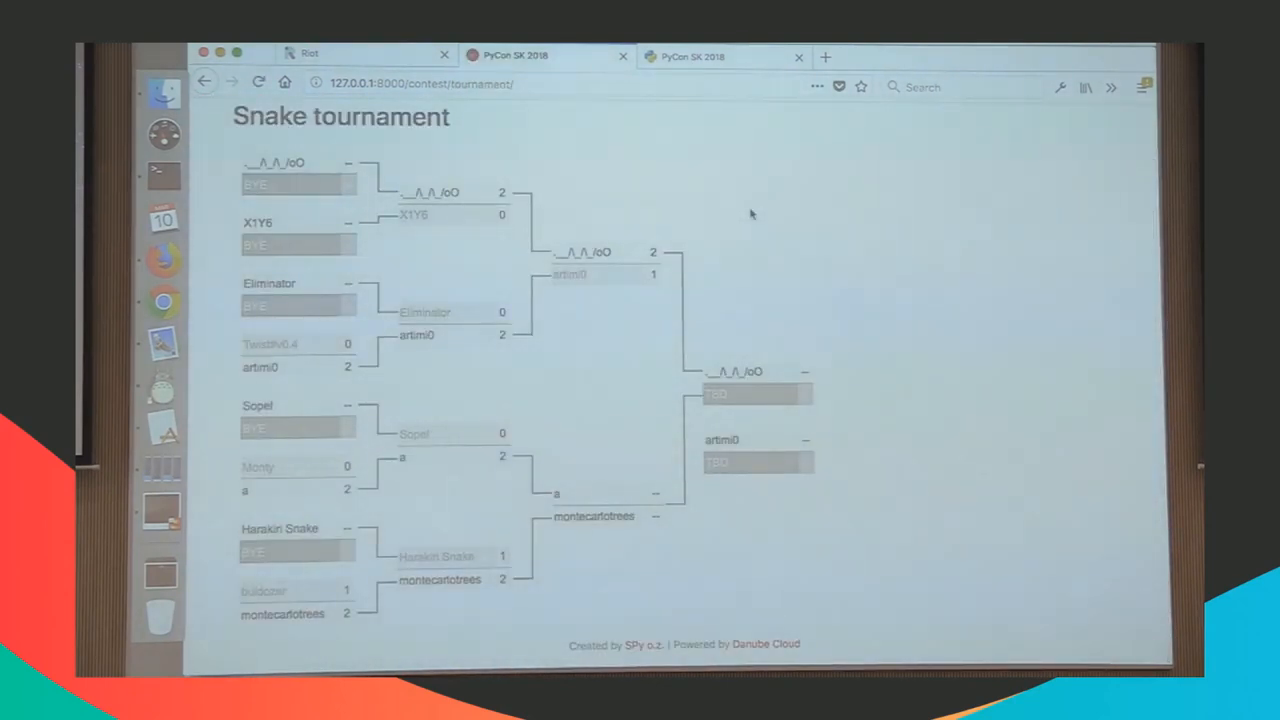